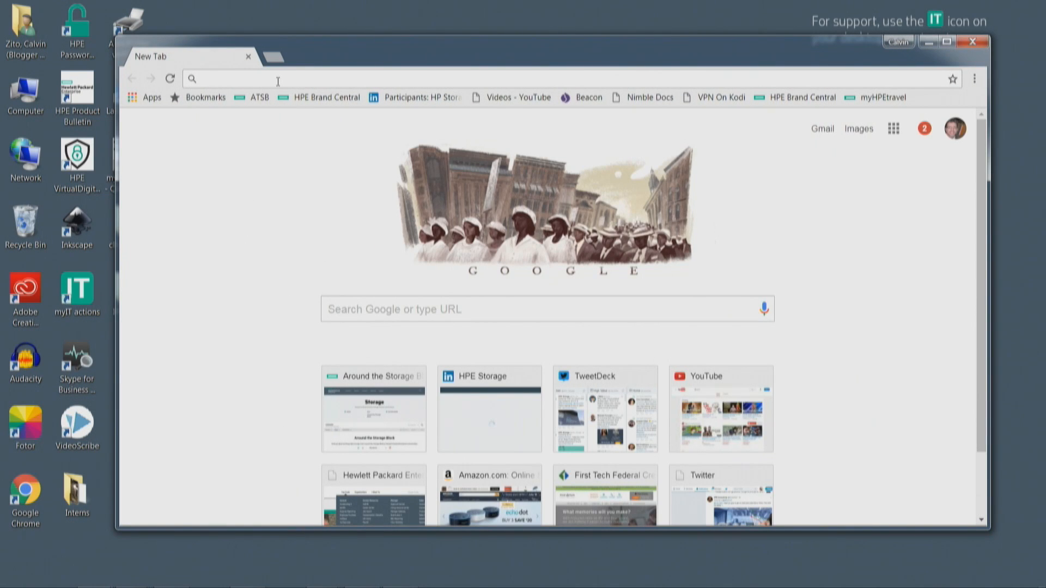
- Navigate Chrome to the InfoSight address to reach its login page
text(infpsight.nimblestorage.com)
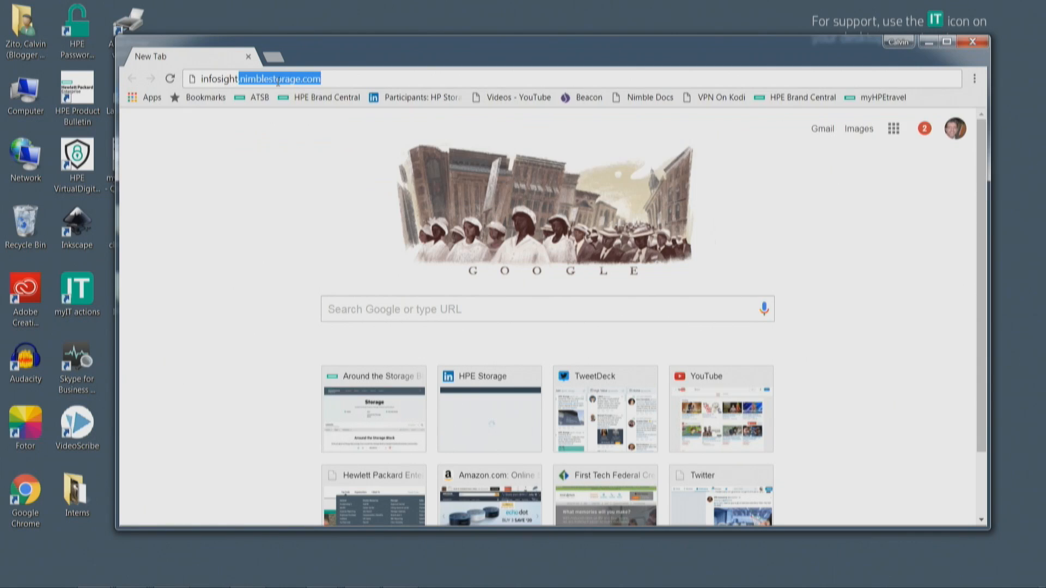
key(Return)
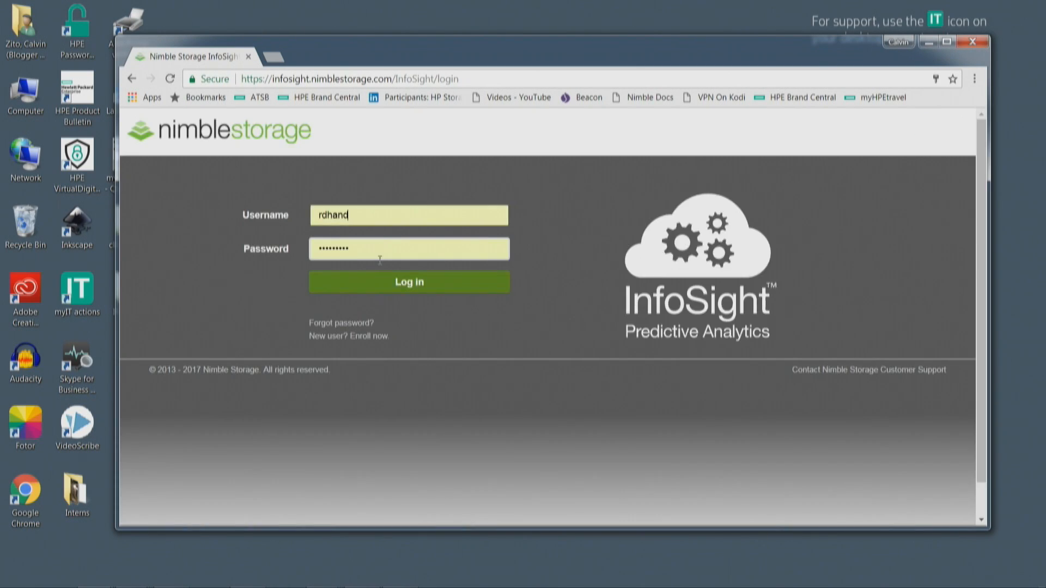
- Log in with the saved credentials and land on the InfoSight dashboard
click(409, 281)
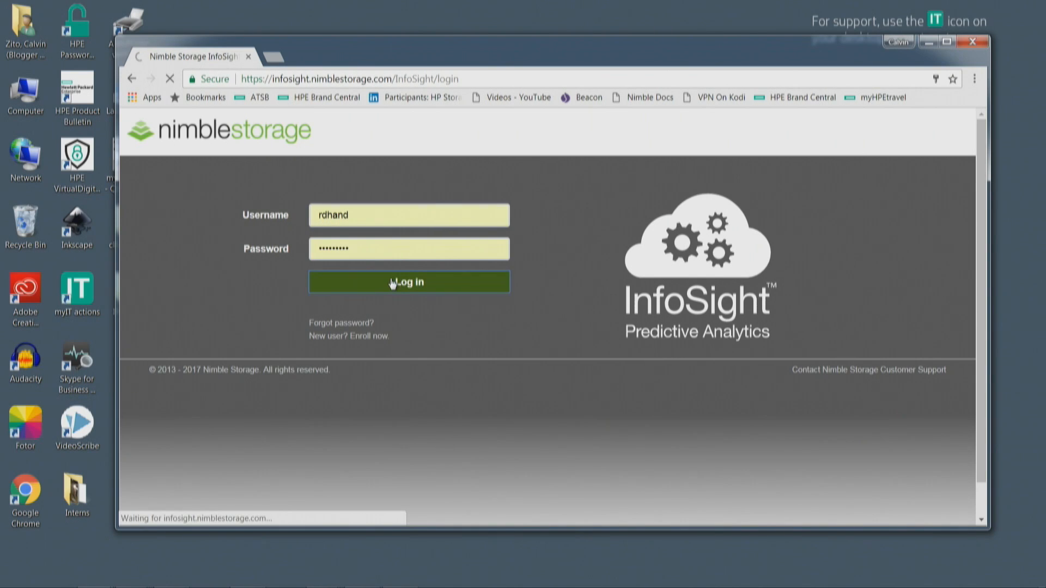
click(408, 281)
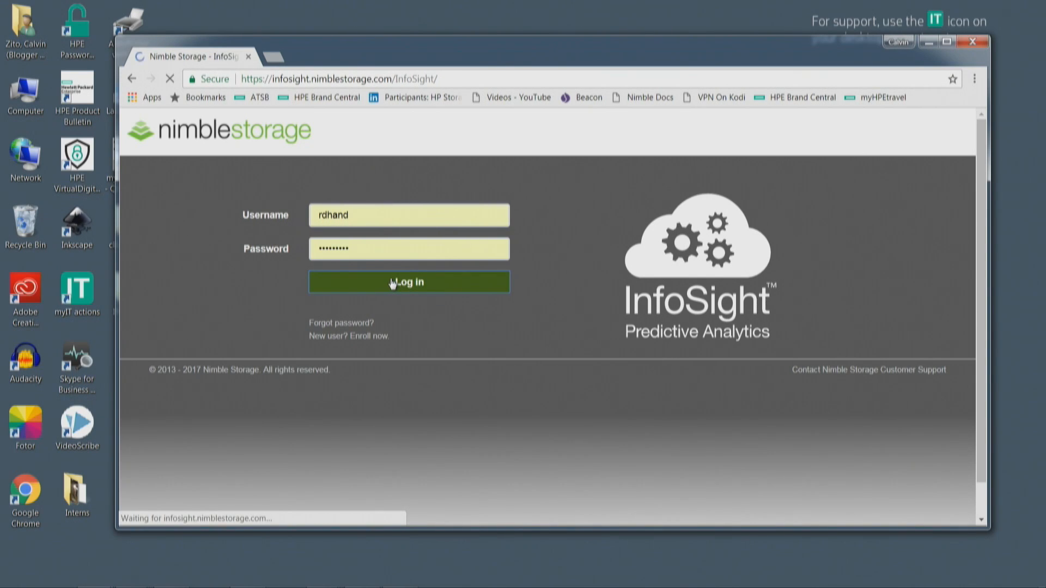
click(409, 281)
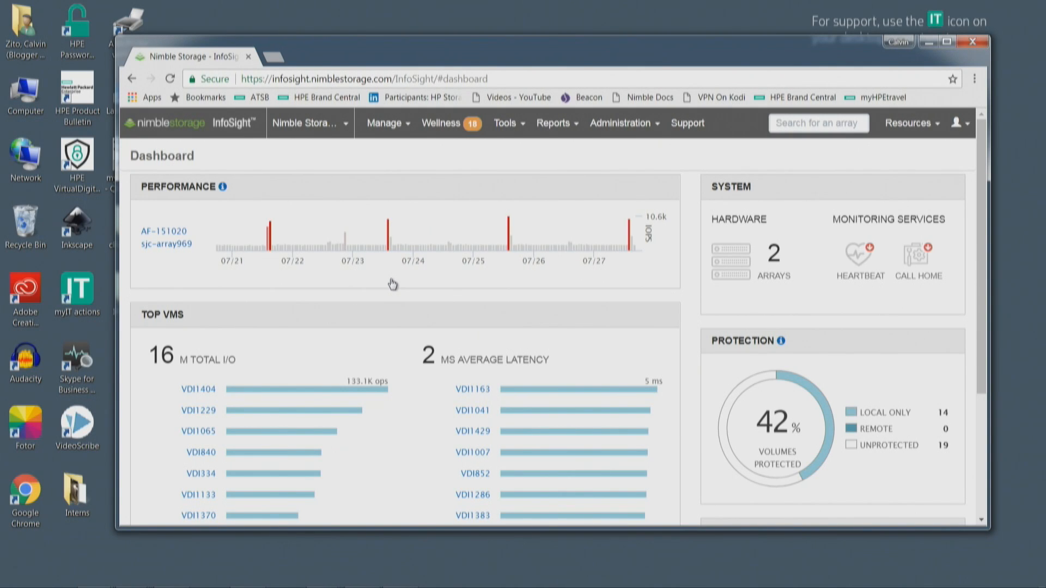
- Switch the dashboard to the Nimble Storage - IT account from Recent Accounts
click(308, 123)
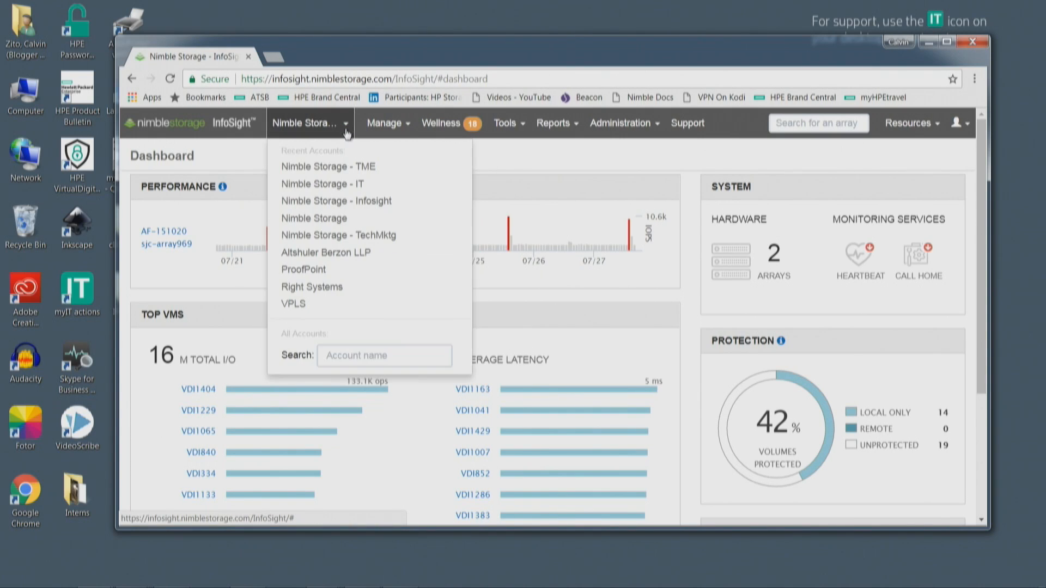
mouse_move(337, 187)
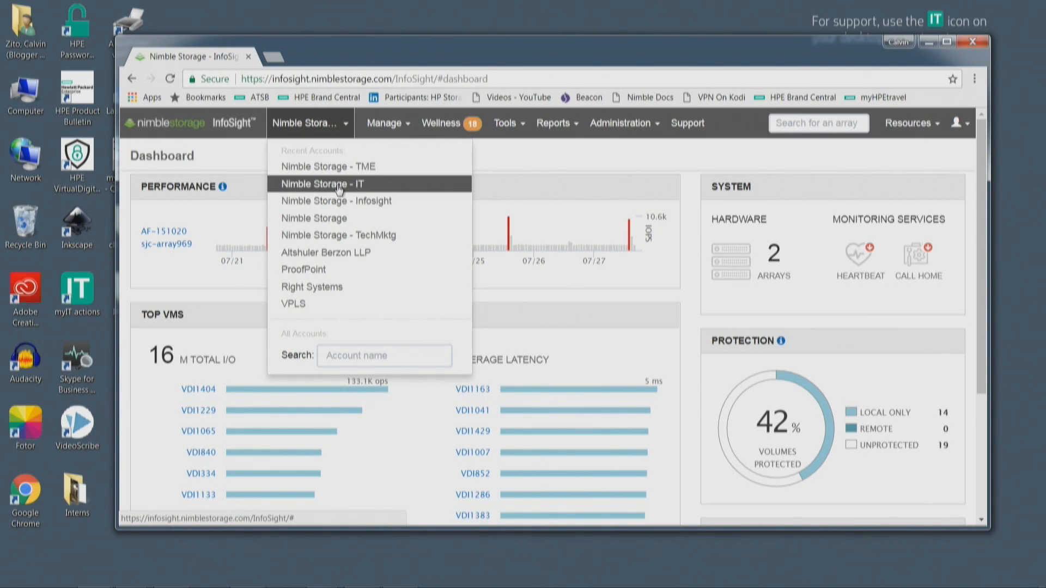
mouse_move(335, 201)
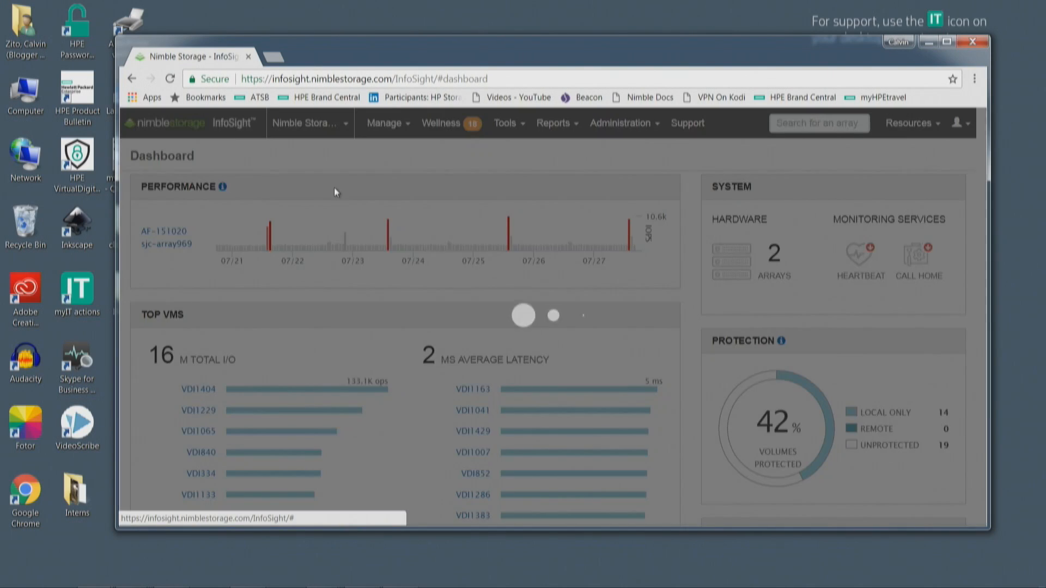
click(582, 315)
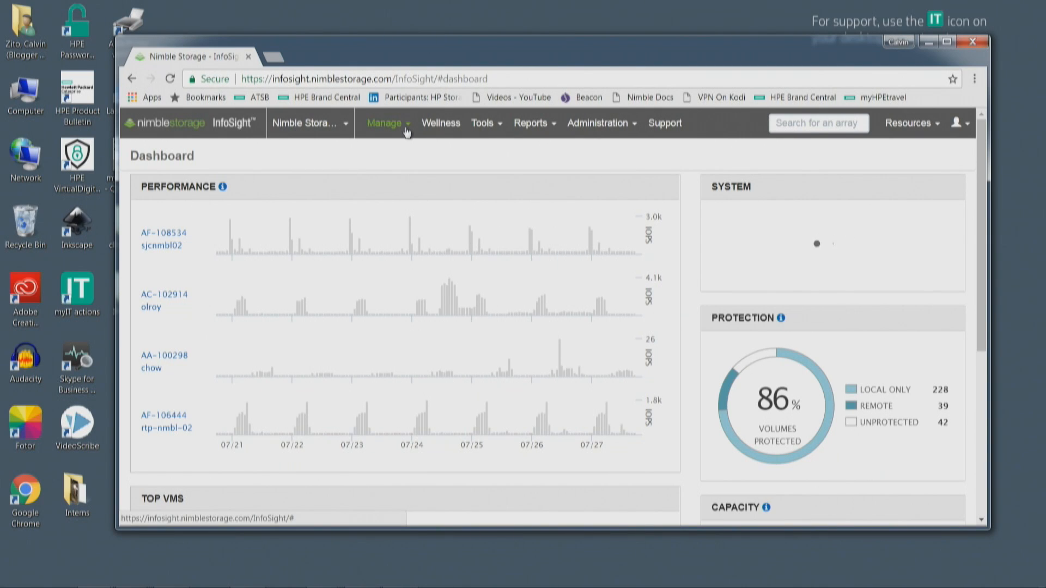
- Go to VMVision under Manage for vCenter vsphere-vc1 and focus the Host/VM/Datastore search
click(385, 123)
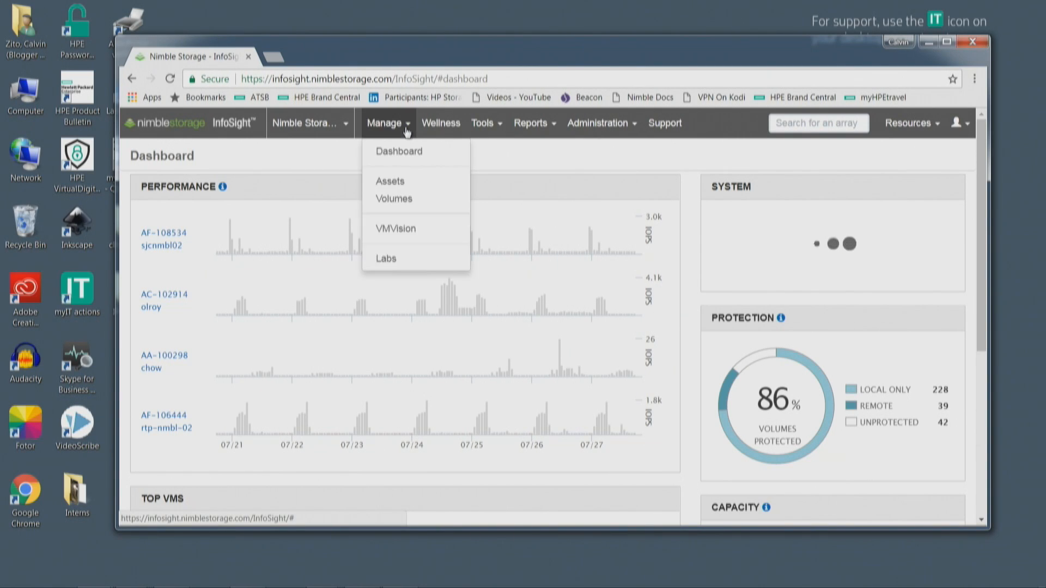
click(395, 227)
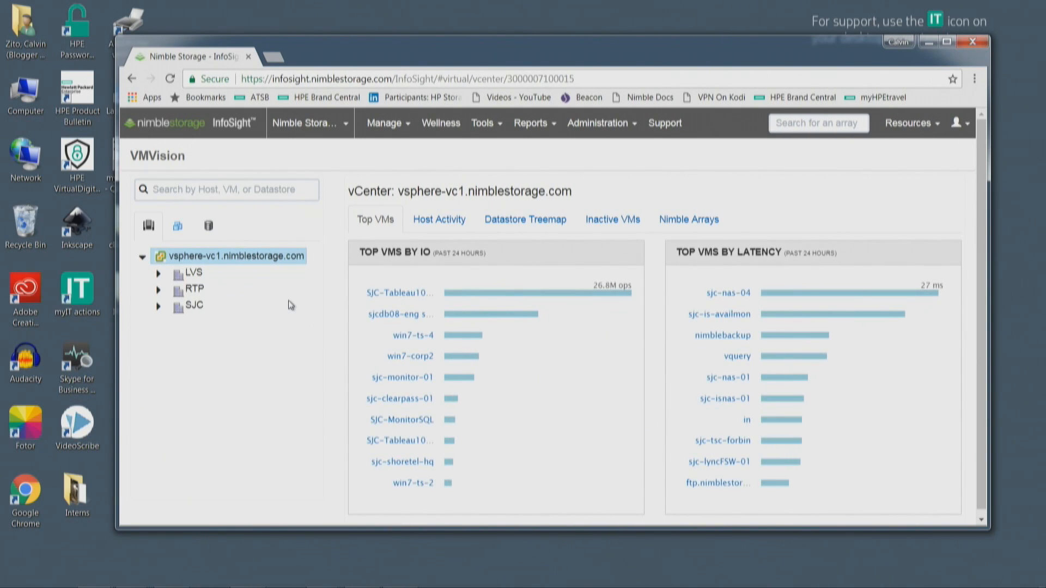
click(227, 190)
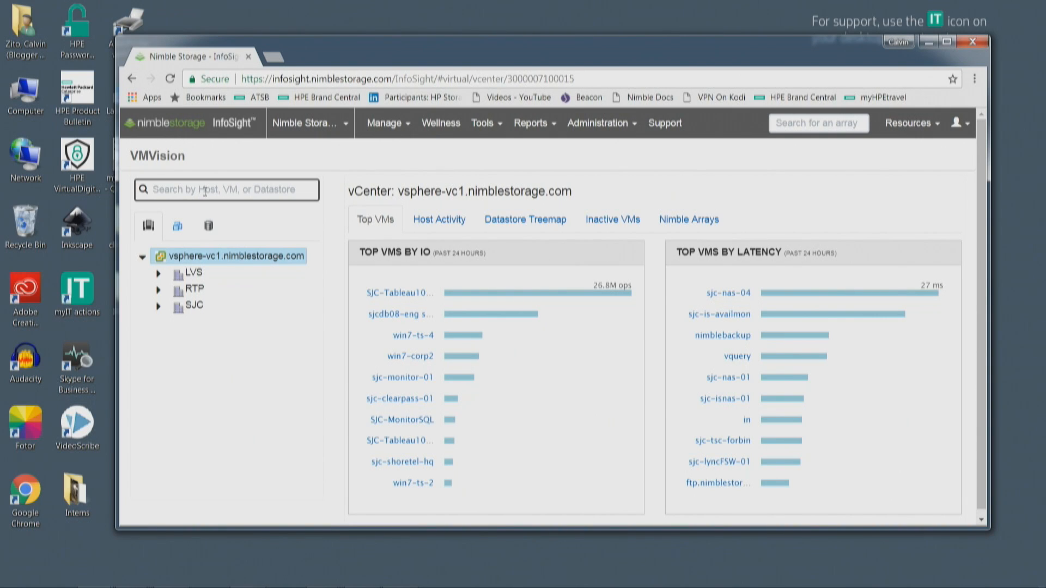
- Search 'ftp', select ftp.nimblestorage.com, and pick the May 11 peak on its latency chart
text(f)
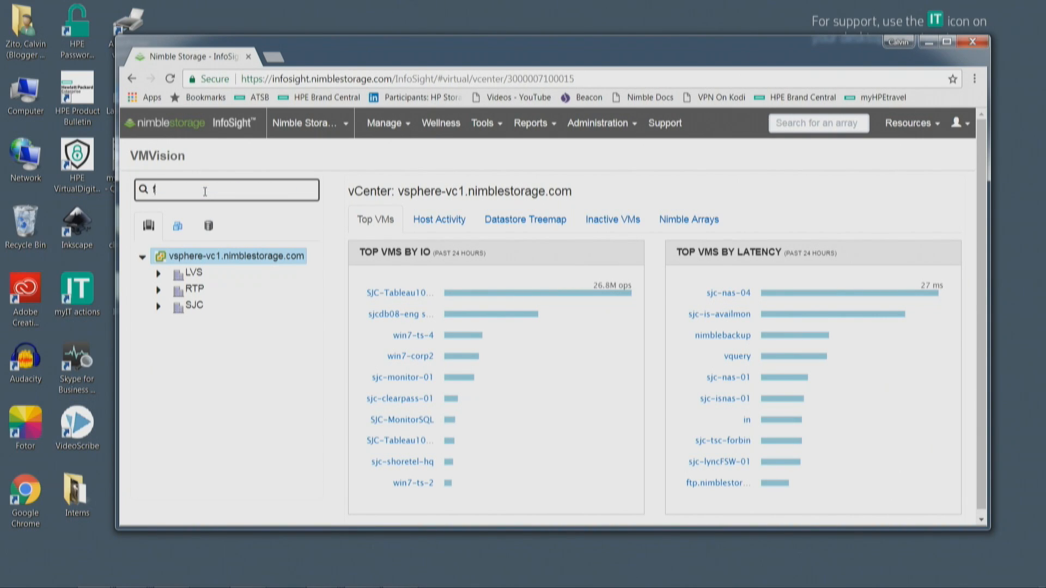
text(tp)
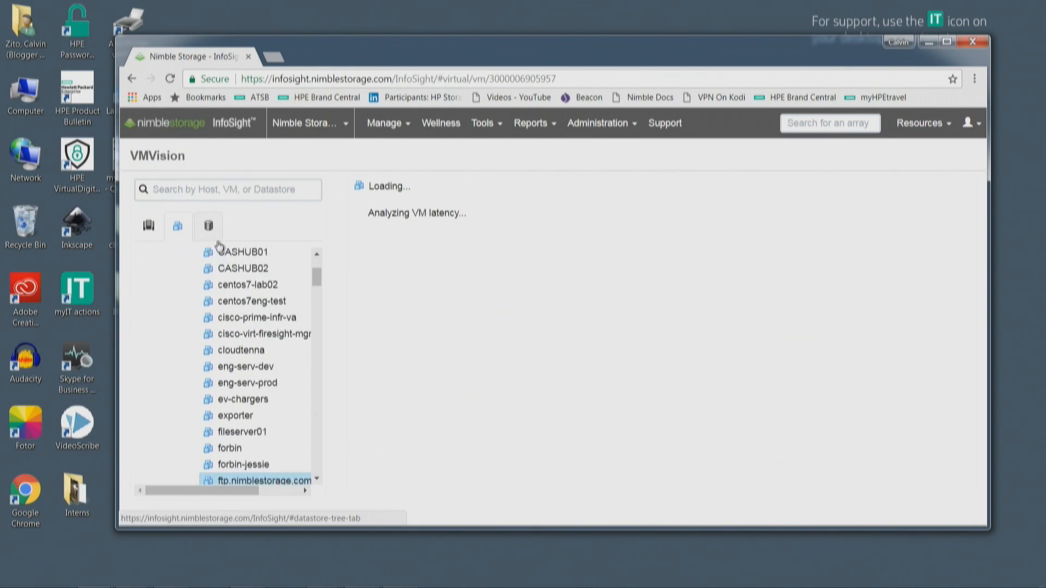
click(262, 481)
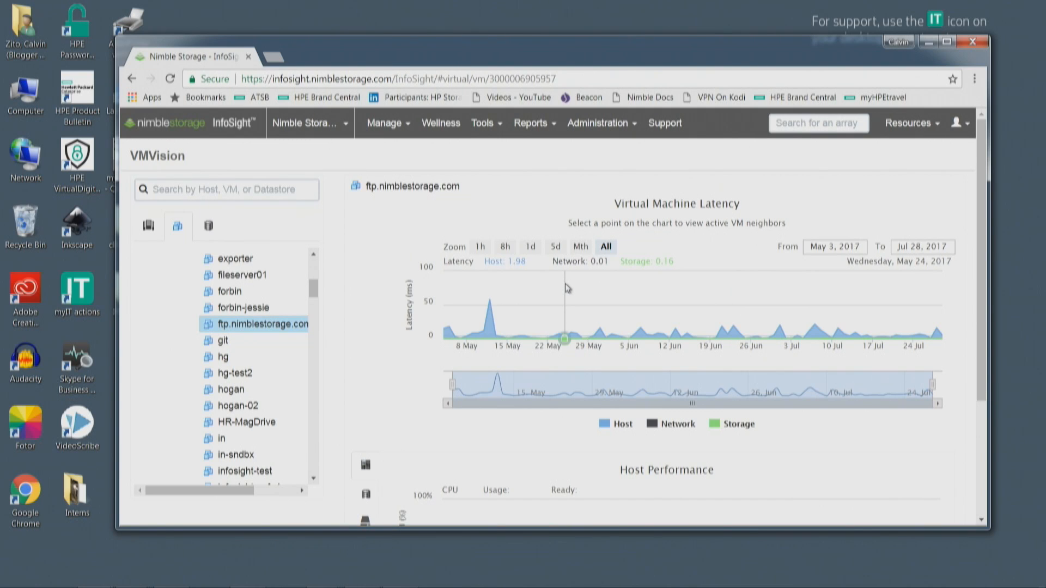
click(500, 337)
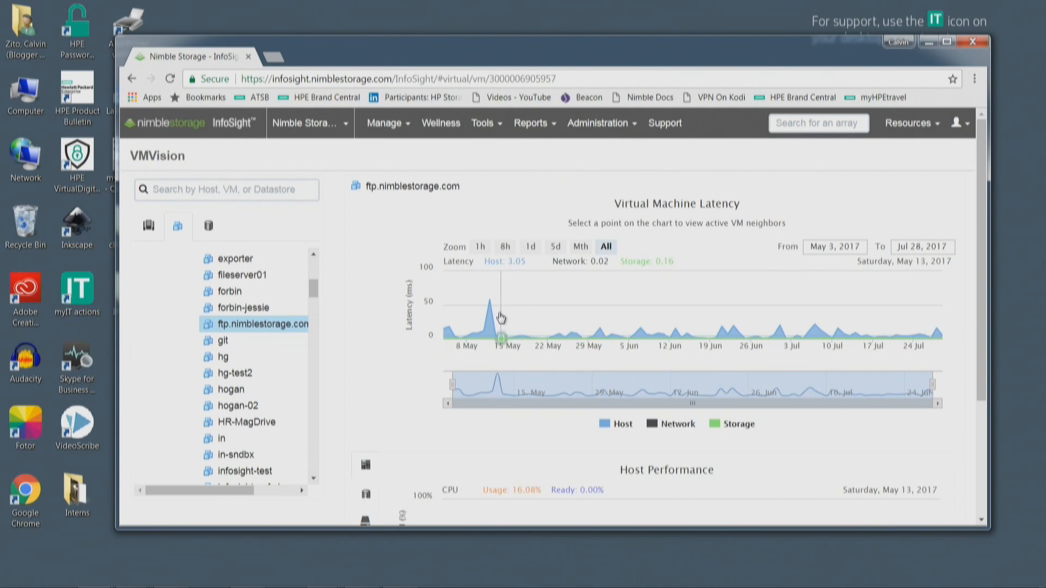
click(489, 317)
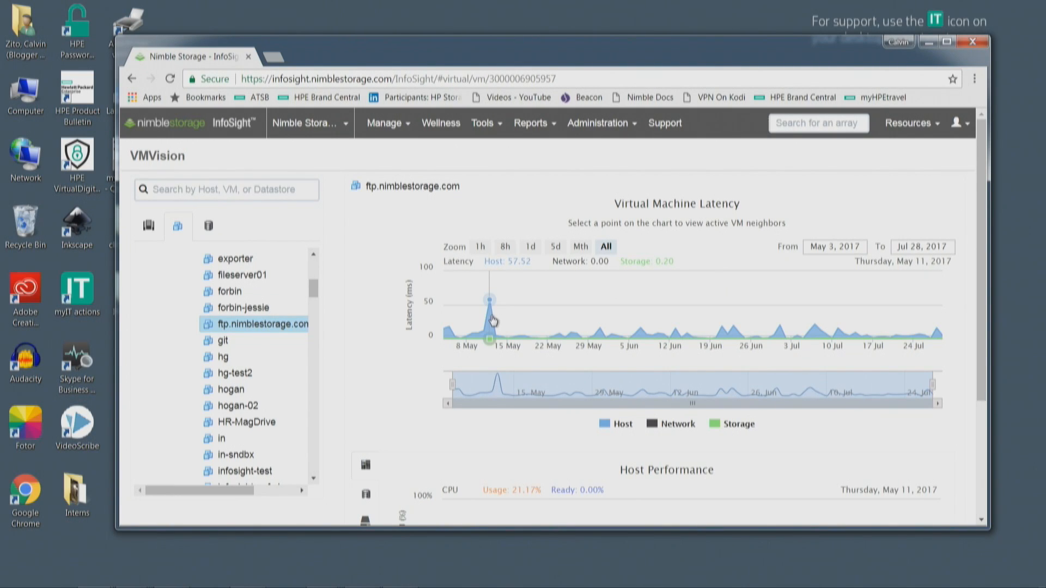
mouse_move(517, 348)
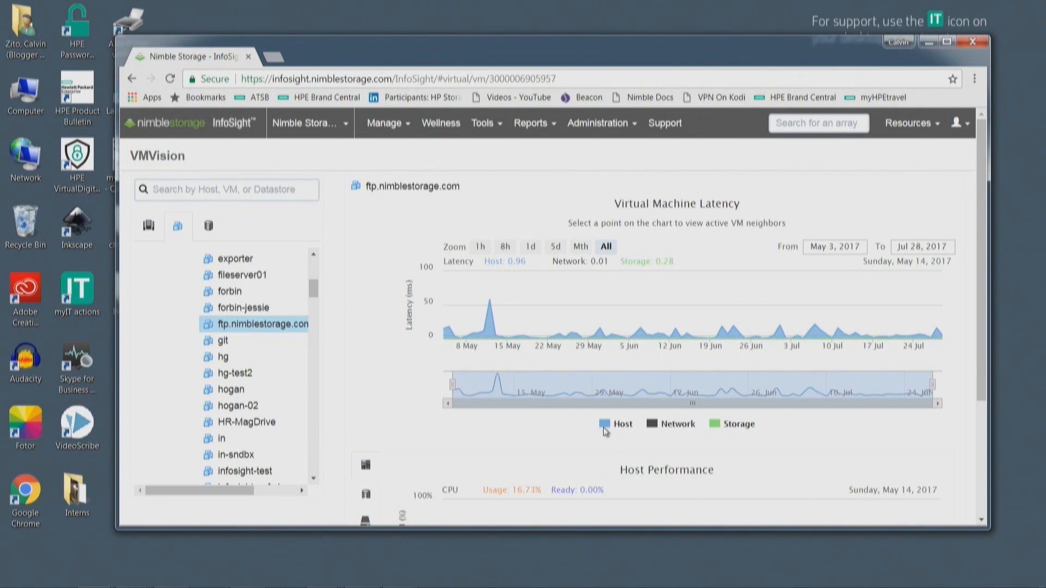
mouse_move(663, 442)
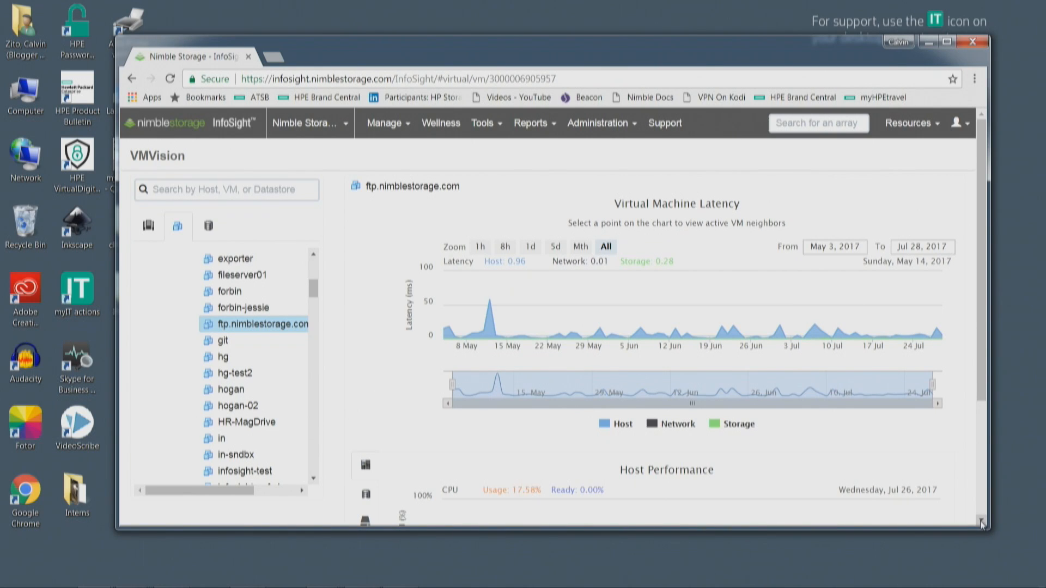
- Scroll the FTP VM page to bring the host CPU and memory usage charts into view
scroll(down, 3)
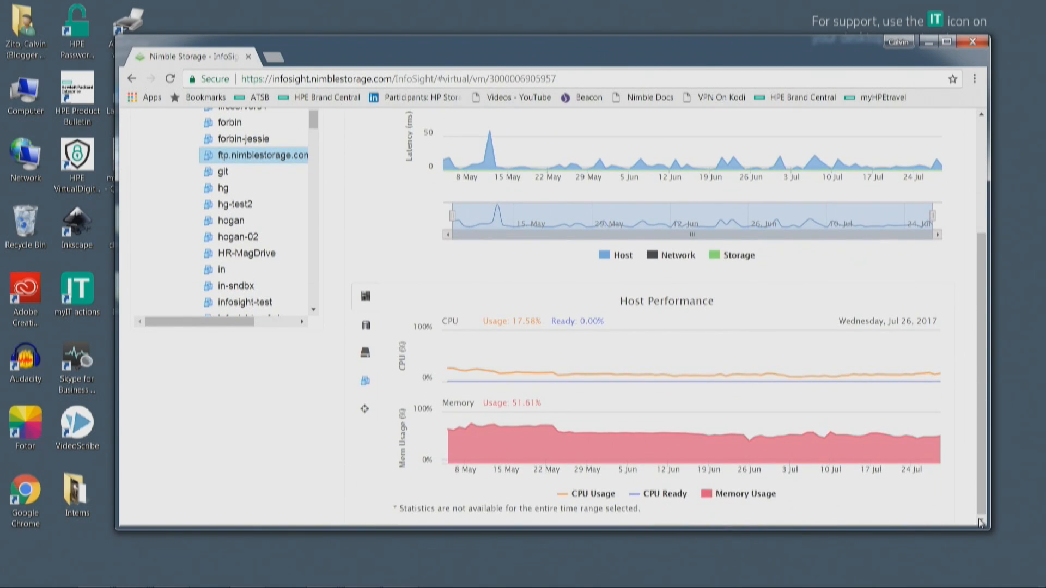
mouse_move(829, 462)
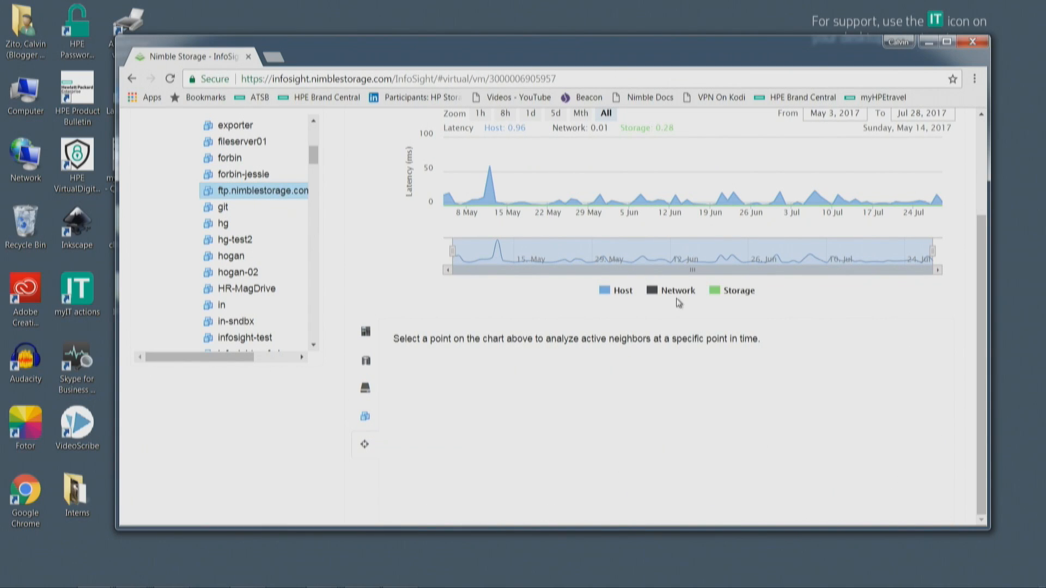
mouse_move(490, 207)
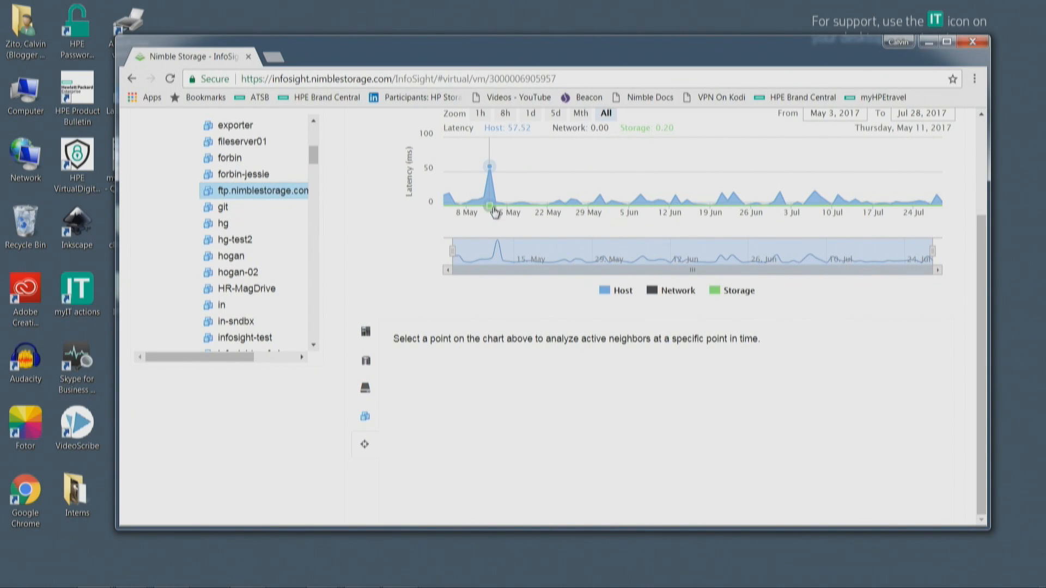
mouse_move(454, 385)
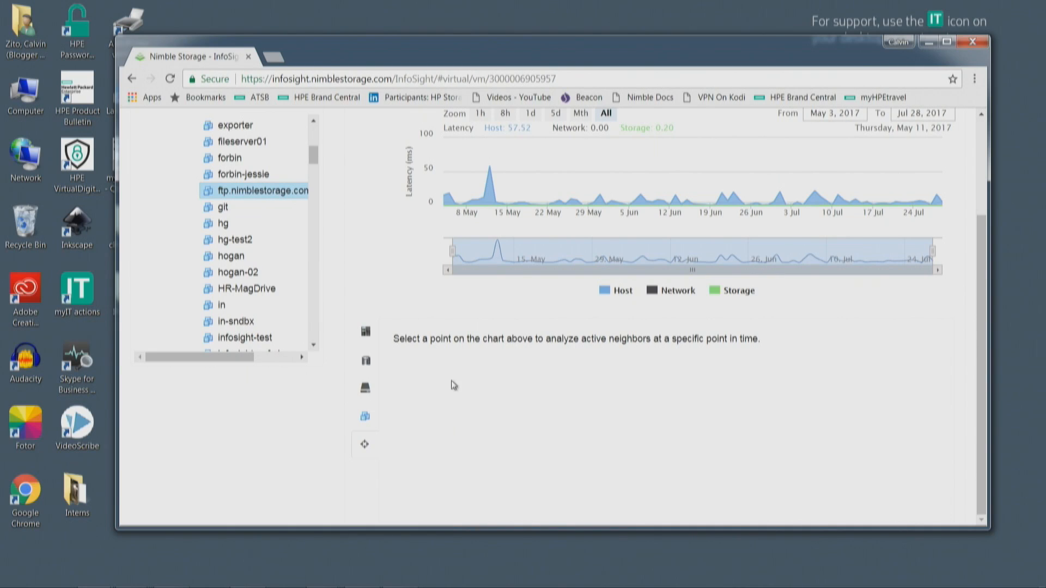
- Select the May 11, 2017 spike to list neighboring VMs' IOPS and MBps, led by sjc-dataSS-01
click(489, 201)
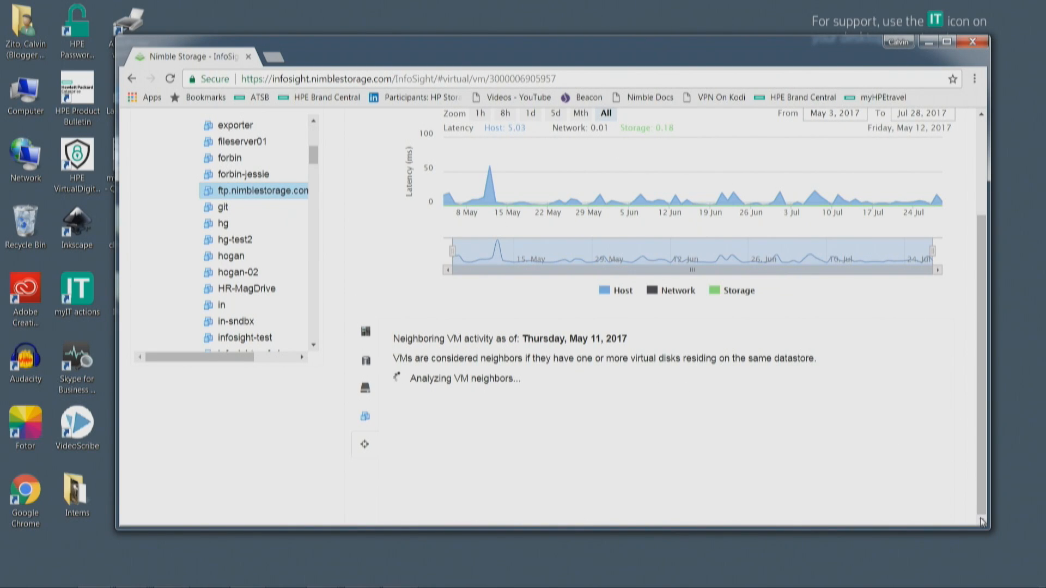
scroll(down, 3)
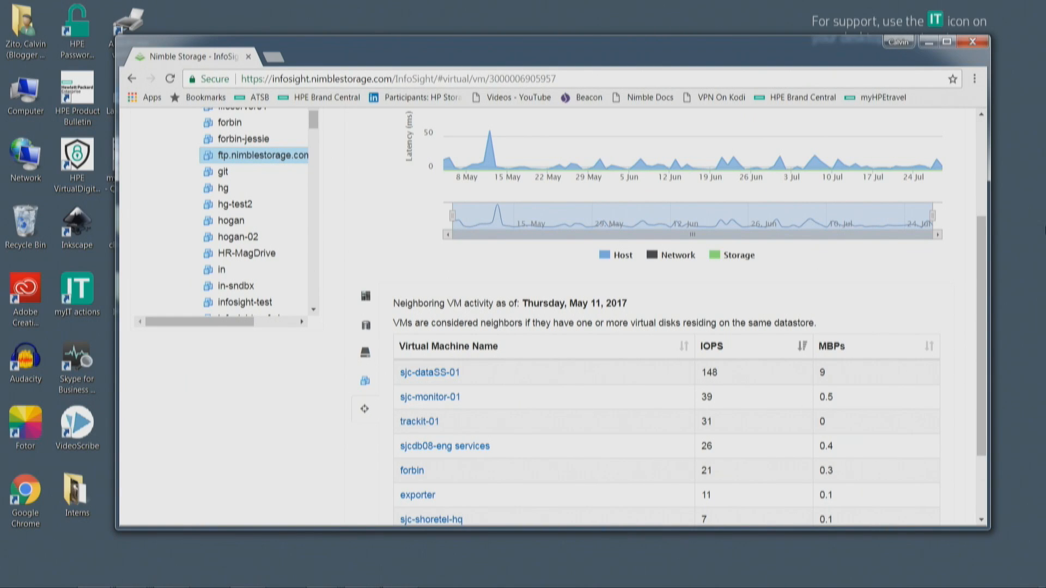
scroll(up, 3)
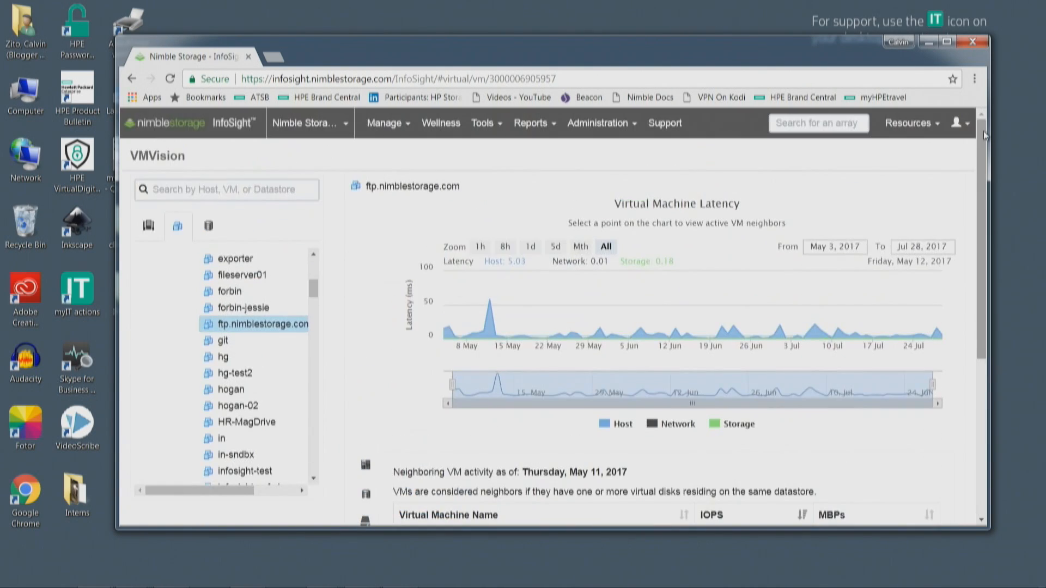
- Select the SJC datacenter node and review its Host Activity table of ESX host CPU and memory usage
scroll(up, 3)
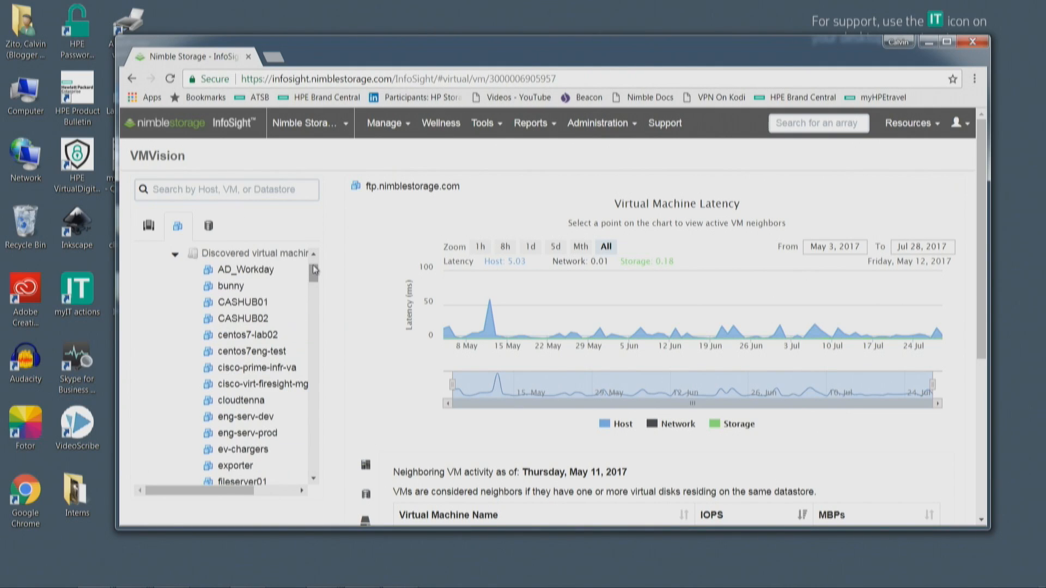
mouse_move(226, 259)
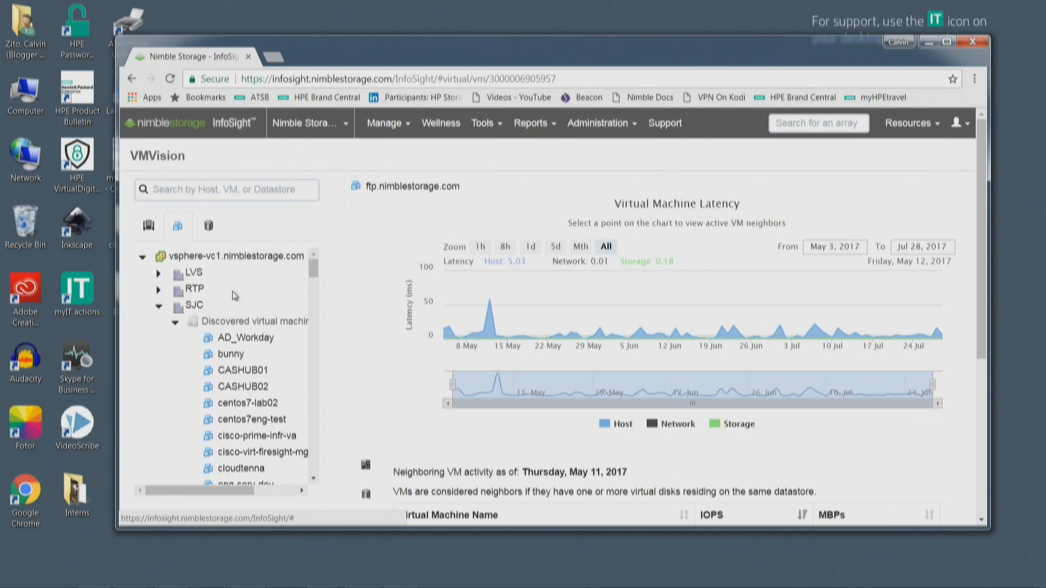
click(195, 305)
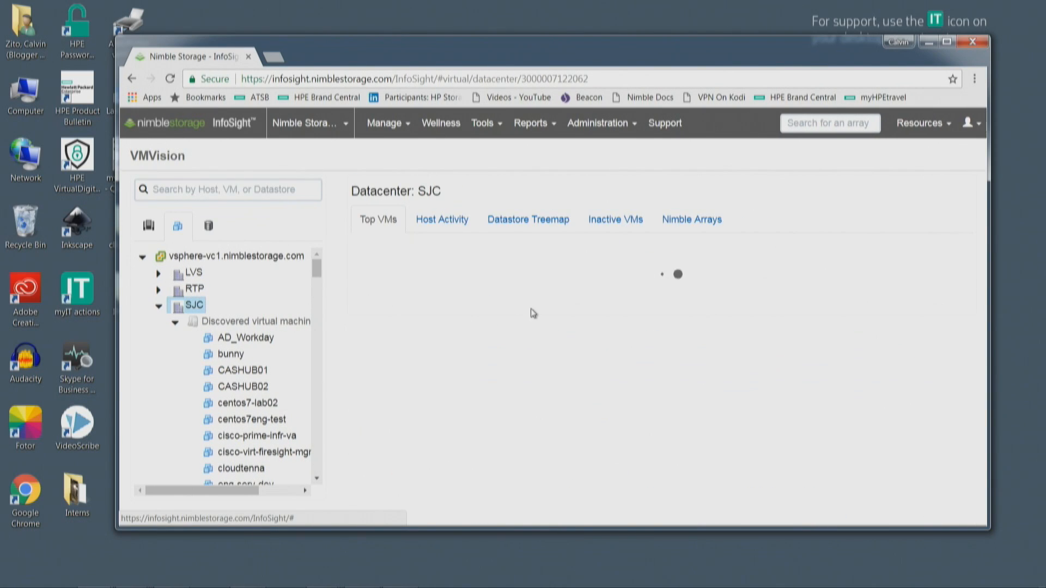
click(441, 219)
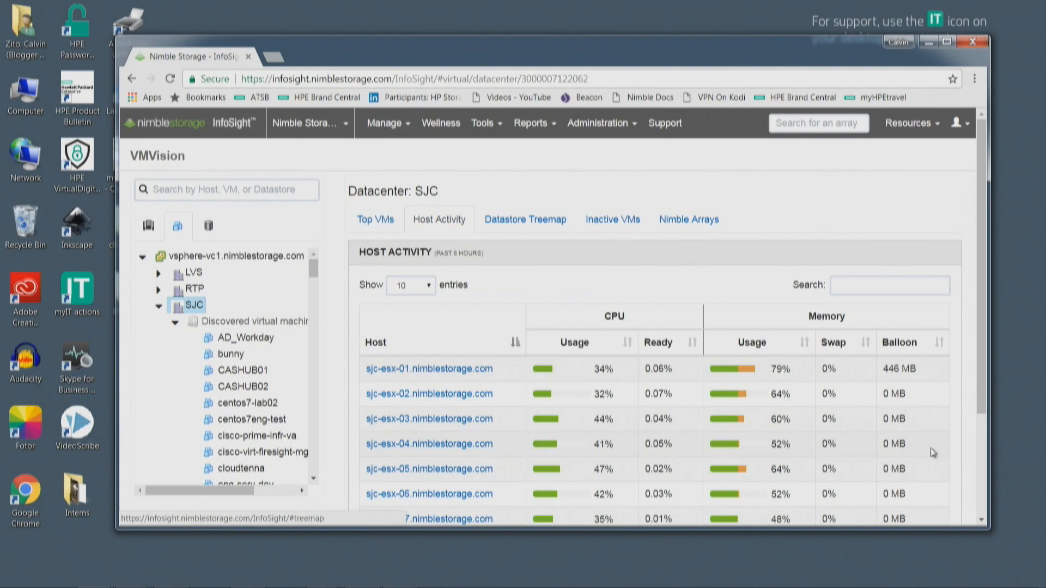
scroll(down, 3)
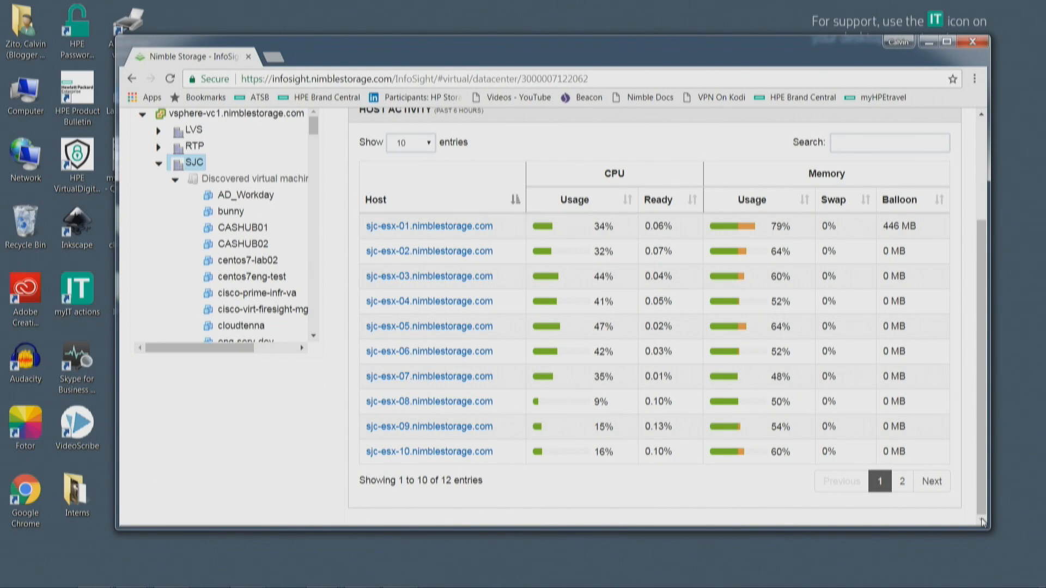
mouse_move(811, 543)
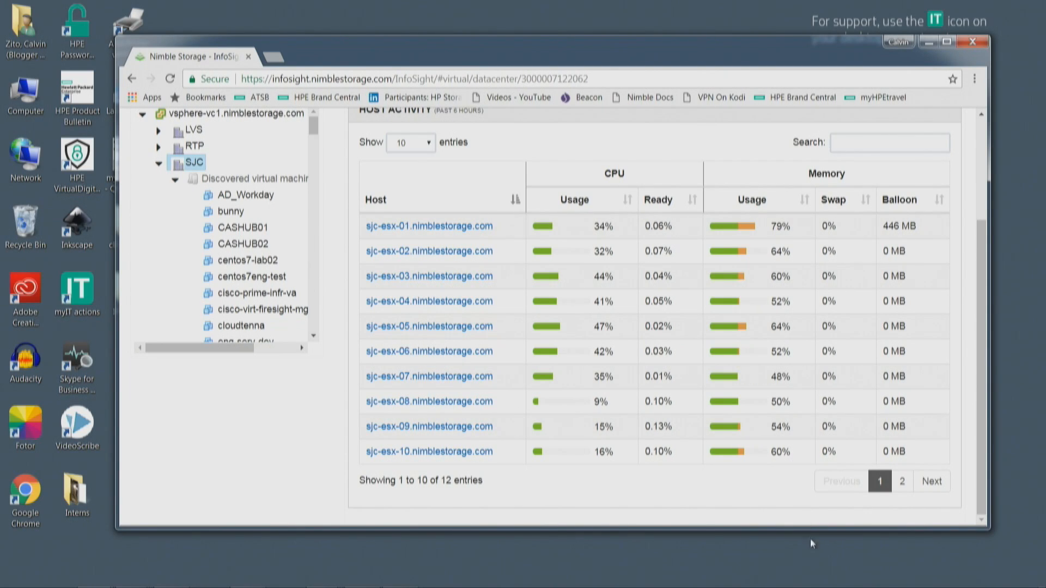
mouse_move(839, 563)
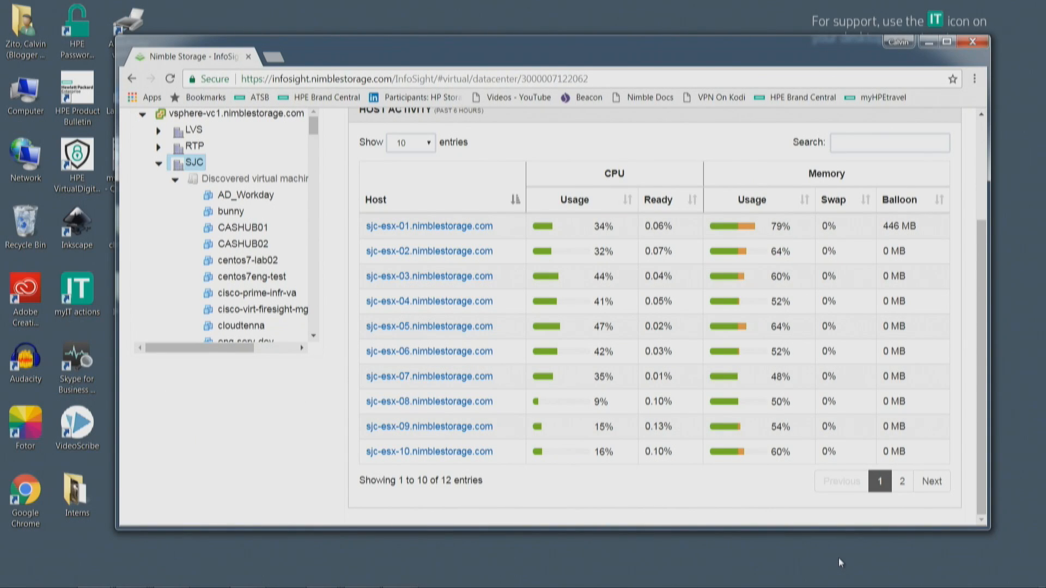
mouse_move(884, 352)
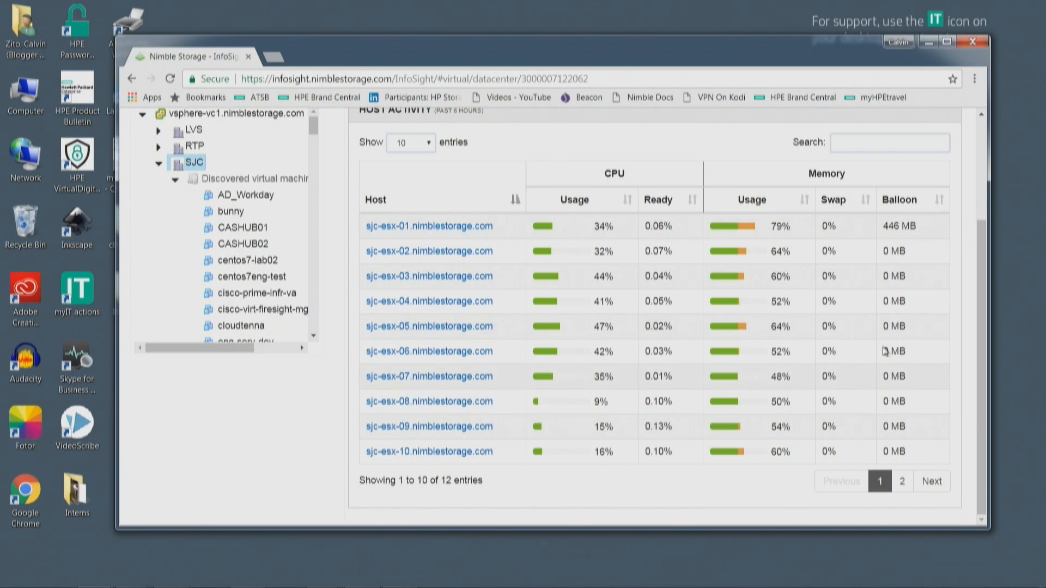
mouse_move(889, 231)
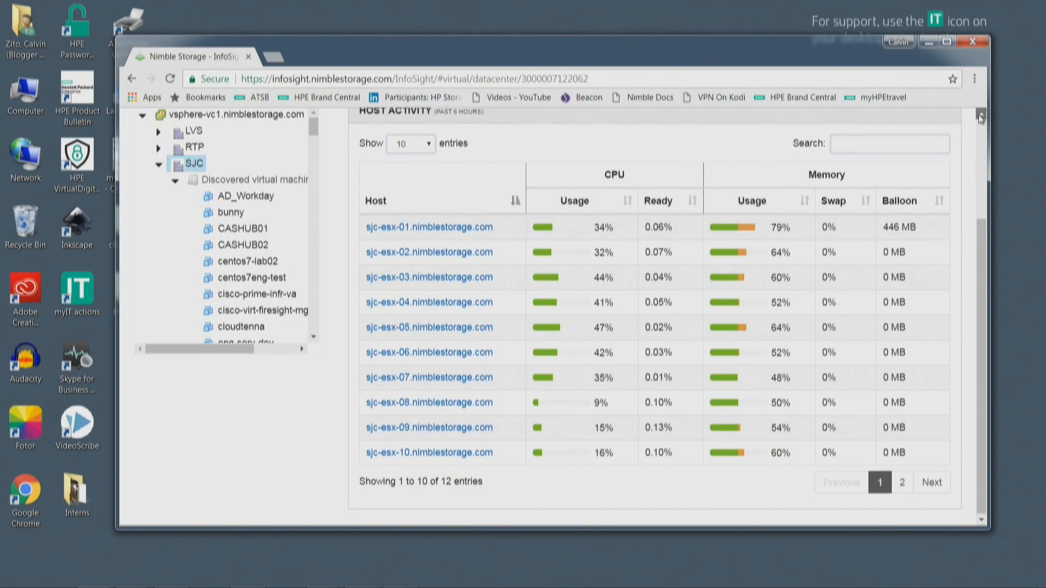
scroll(up, 3)
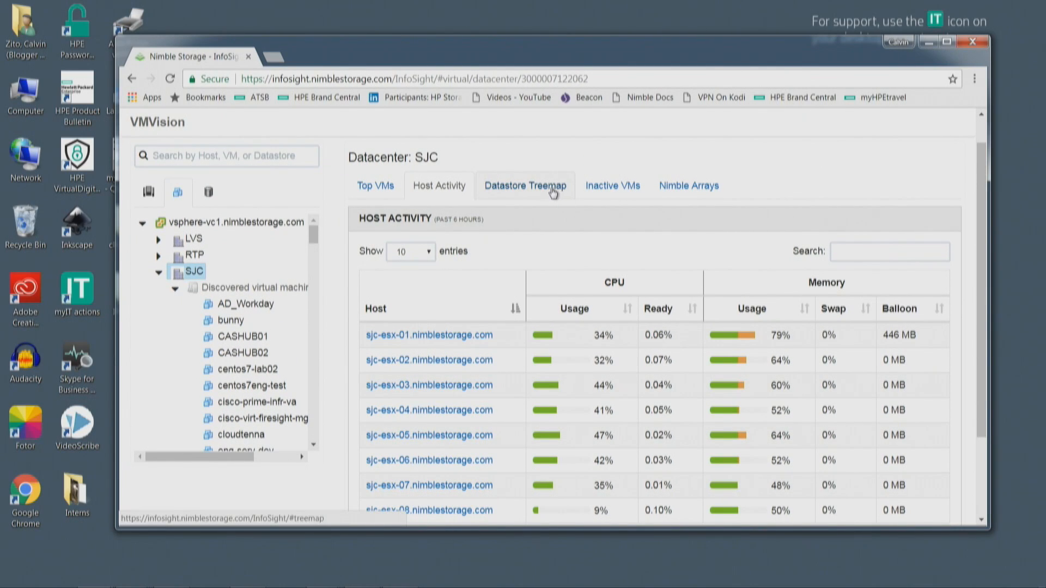
mouse_move(516, 172)
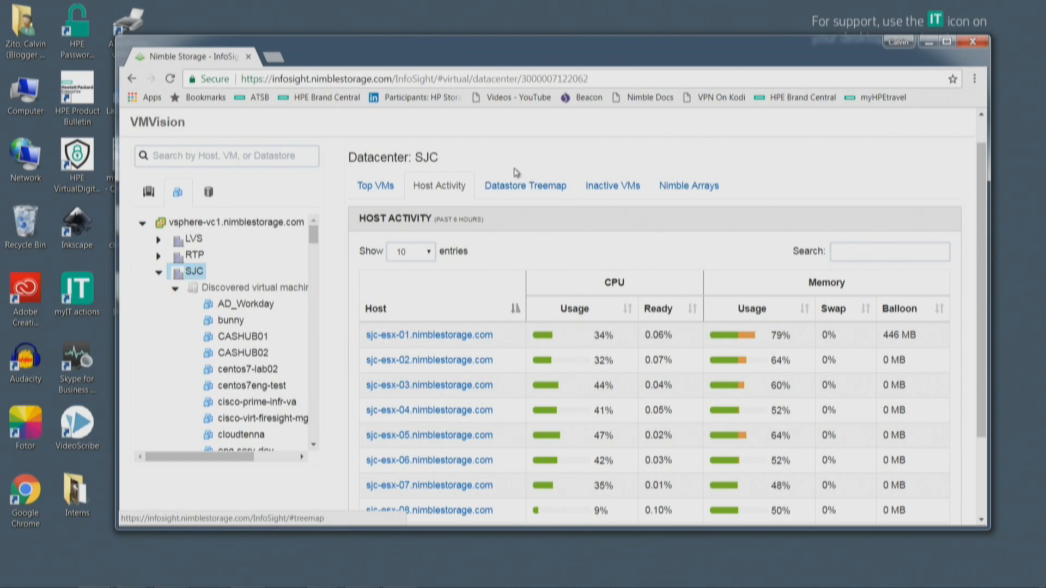
- Show the SJC Datastore Treemap of VM I/O and latency with its legend
click(525, 185)
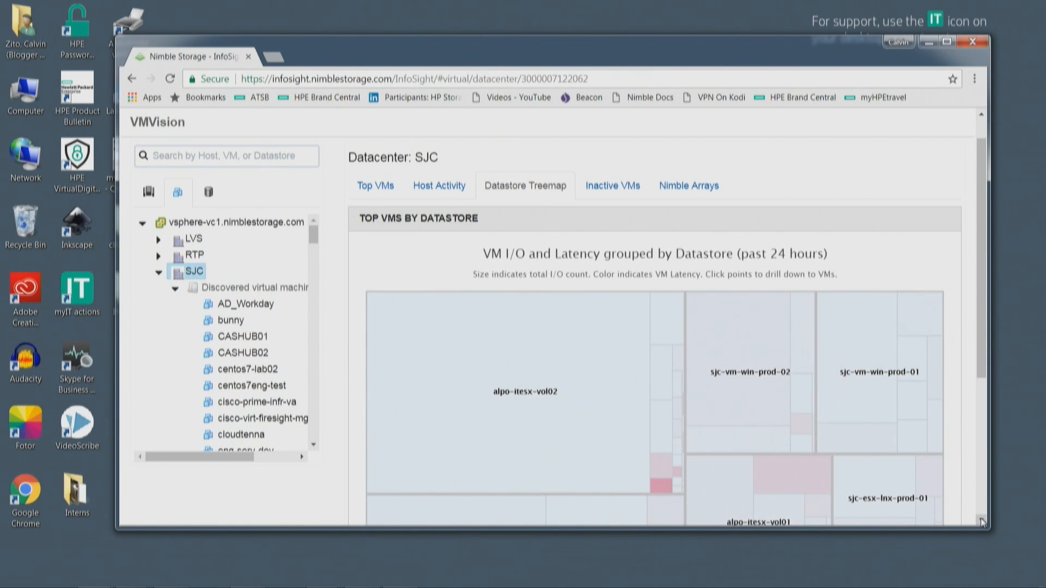
scroll(down, 3)
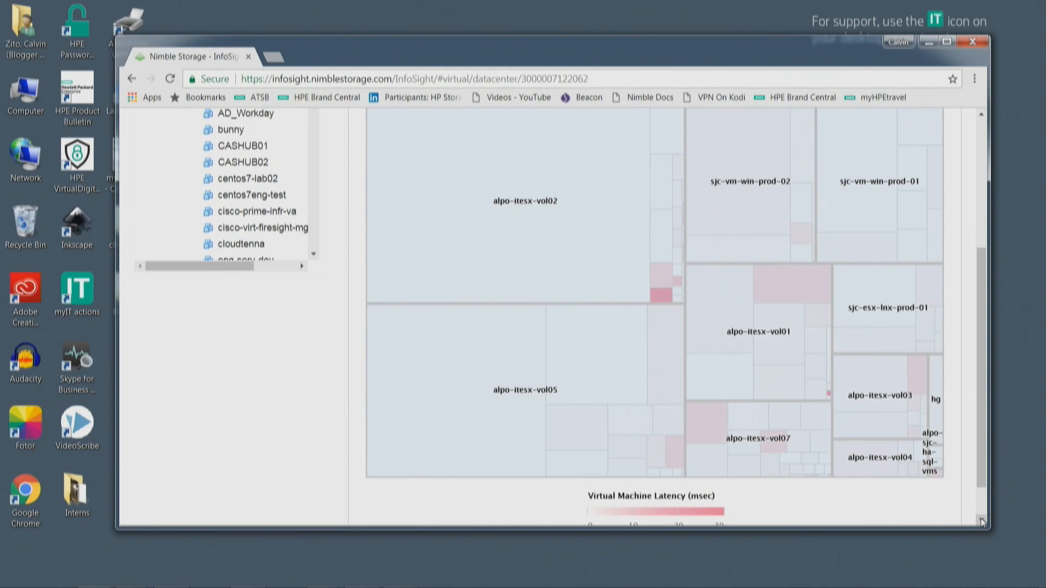